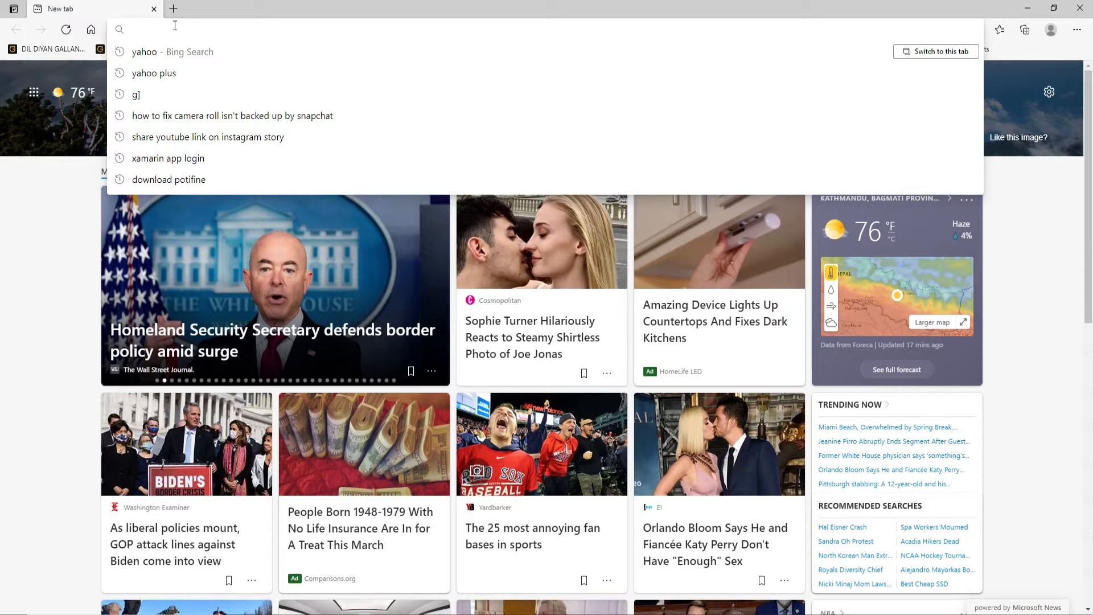
- Enter a web address in the address bar and land on the Yahoo homepage
type("www.google.com")
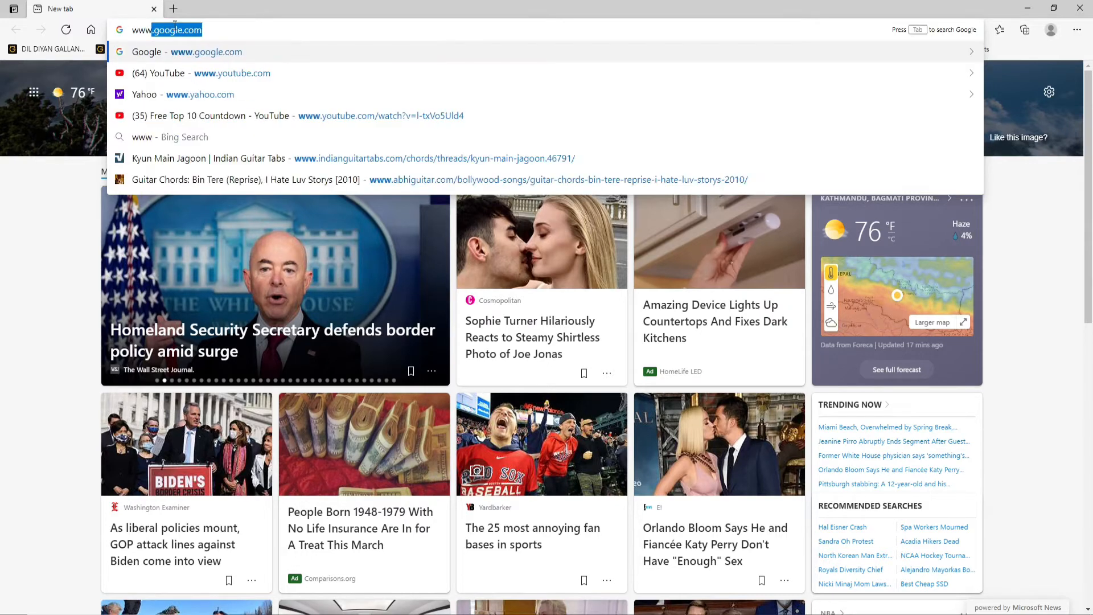
left_click(199, 94)
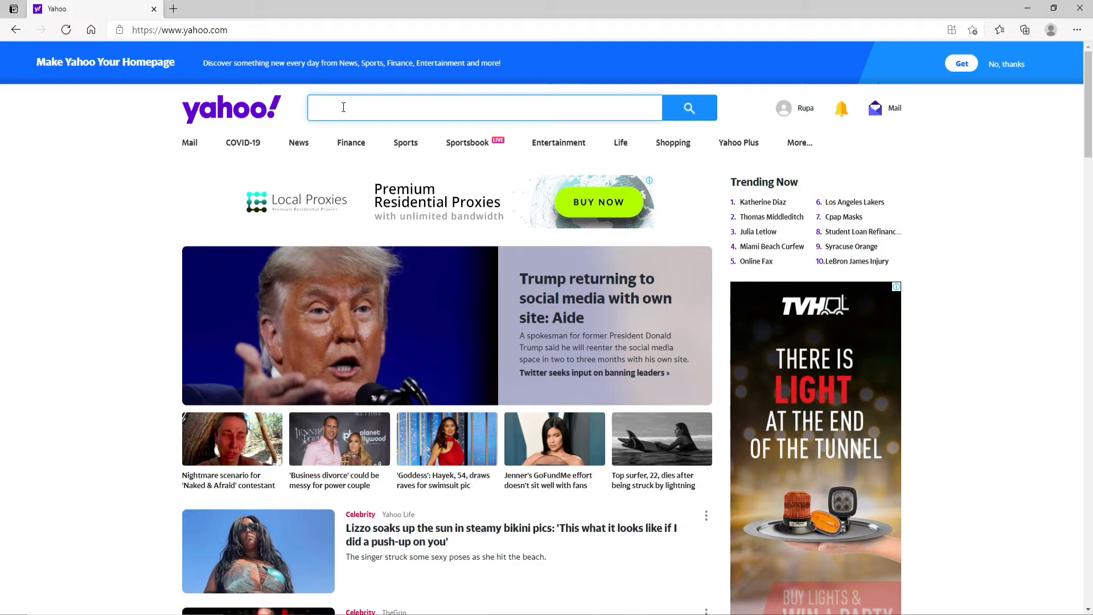
- Search Yahoo for 'best movies on netflix' and look over the first results page
type("best movies on netflix")
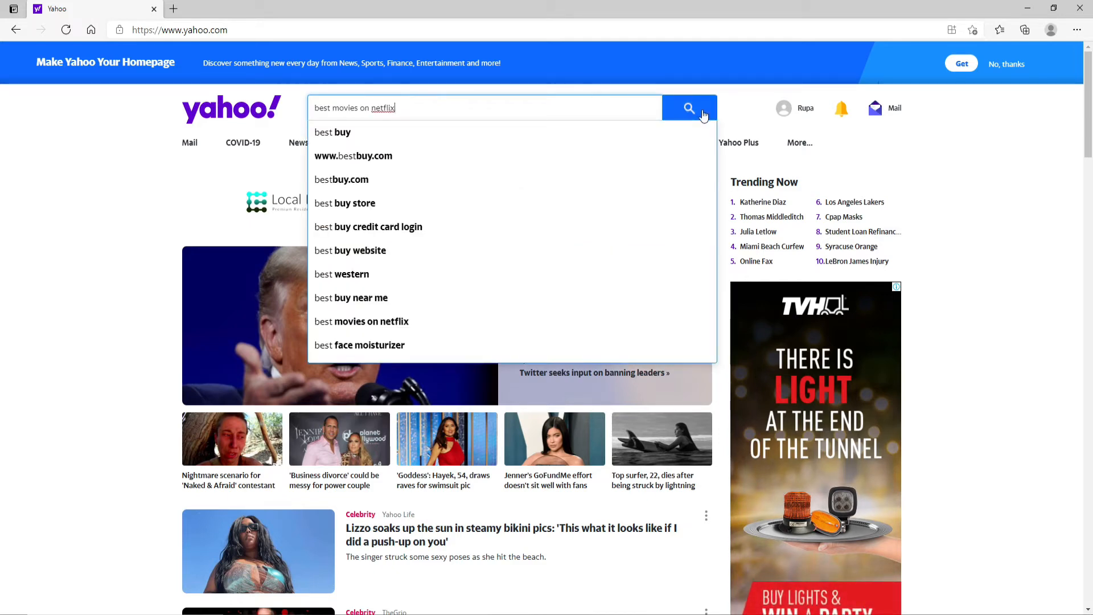
left_click(688, 108)
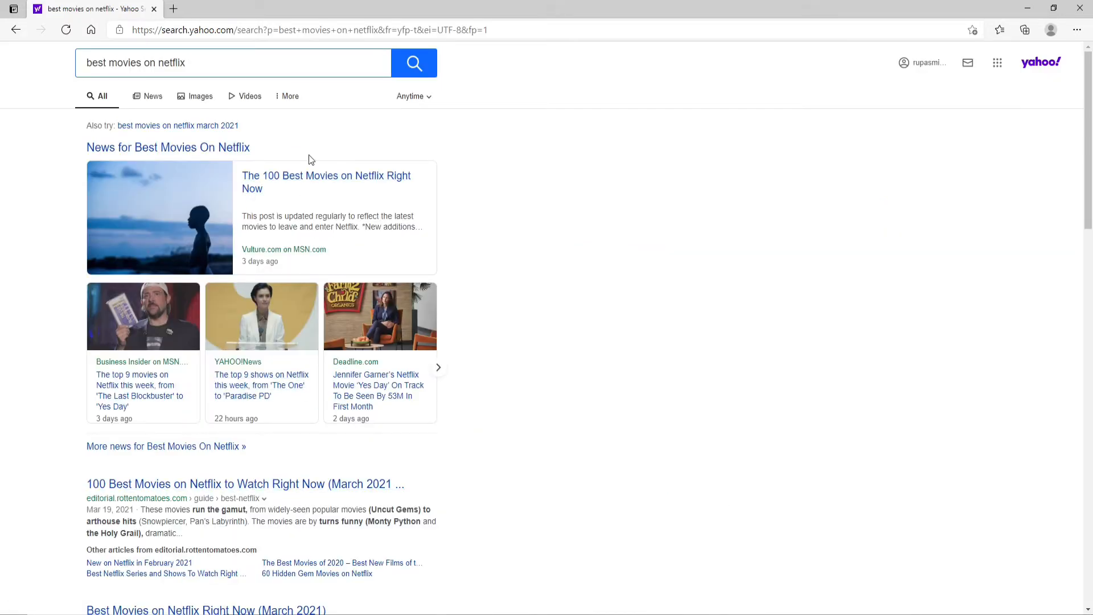
scroll("down", 3)
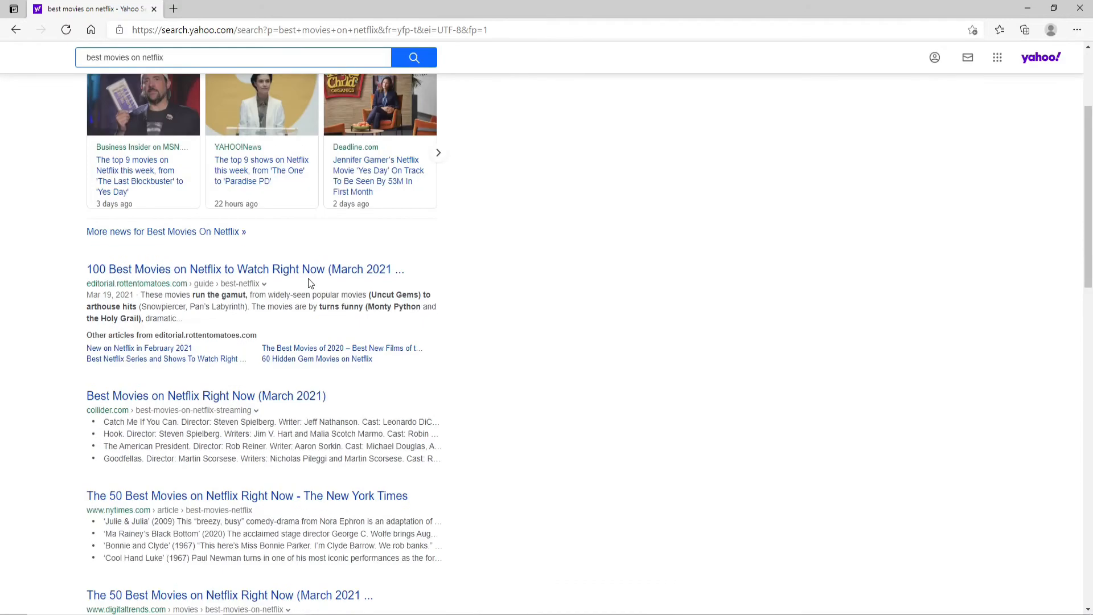
scroll("up", 3)
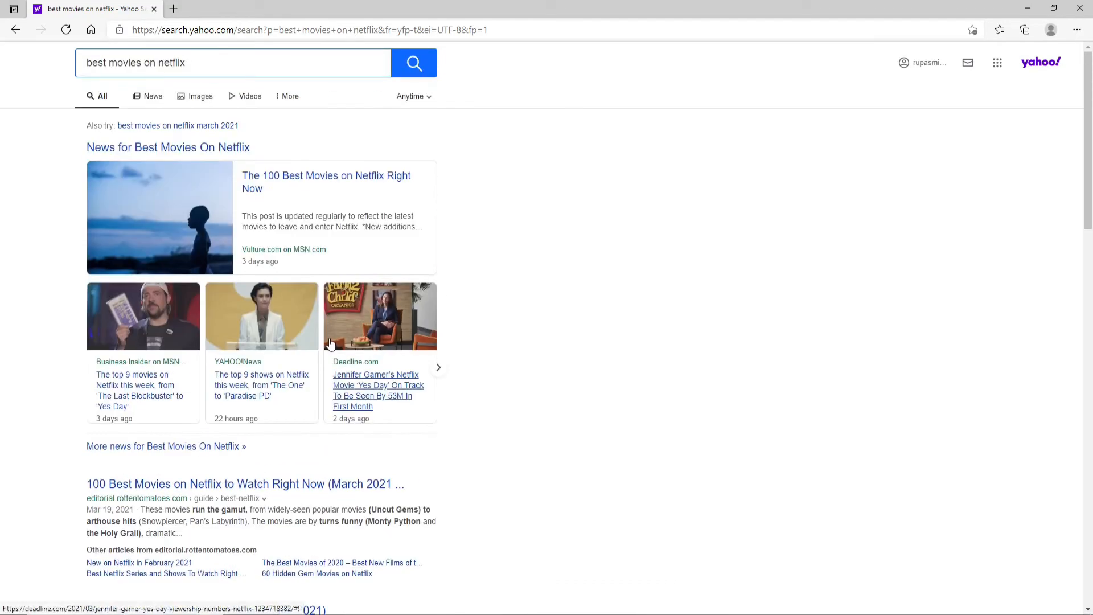
mouse_move(379, 315)
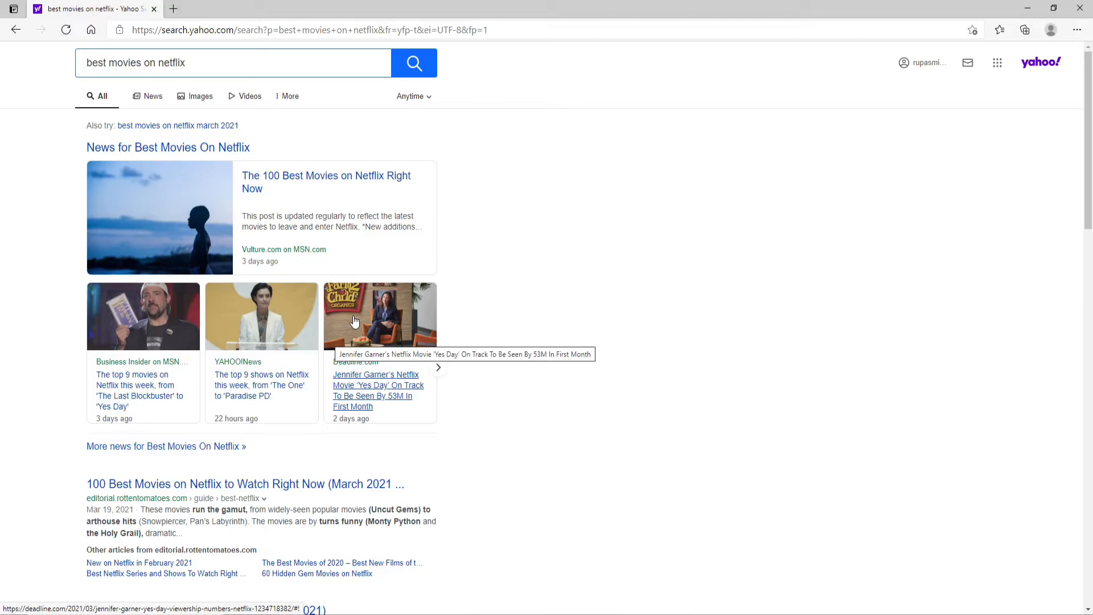
- Move on to the second page of web results
scroll("down", 3)
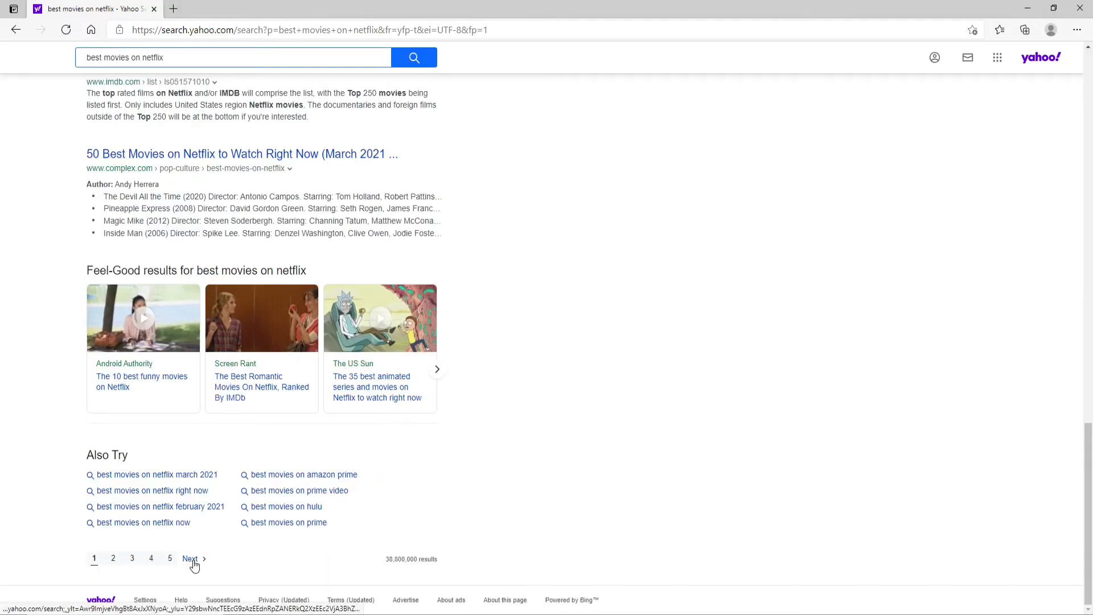
left_click(189, 558)
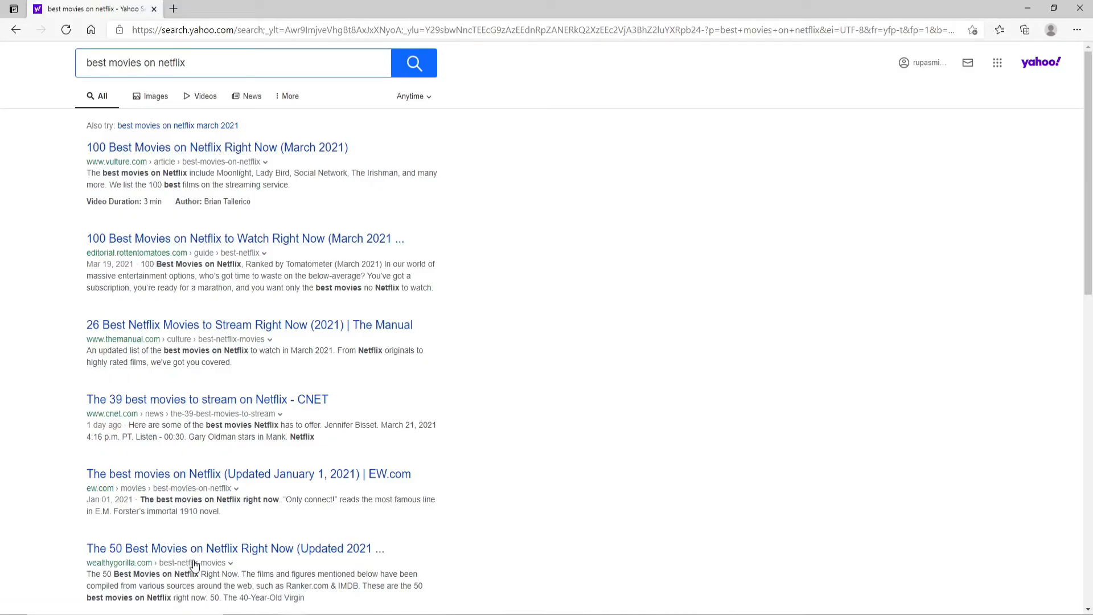
mouse_move(272, 124)
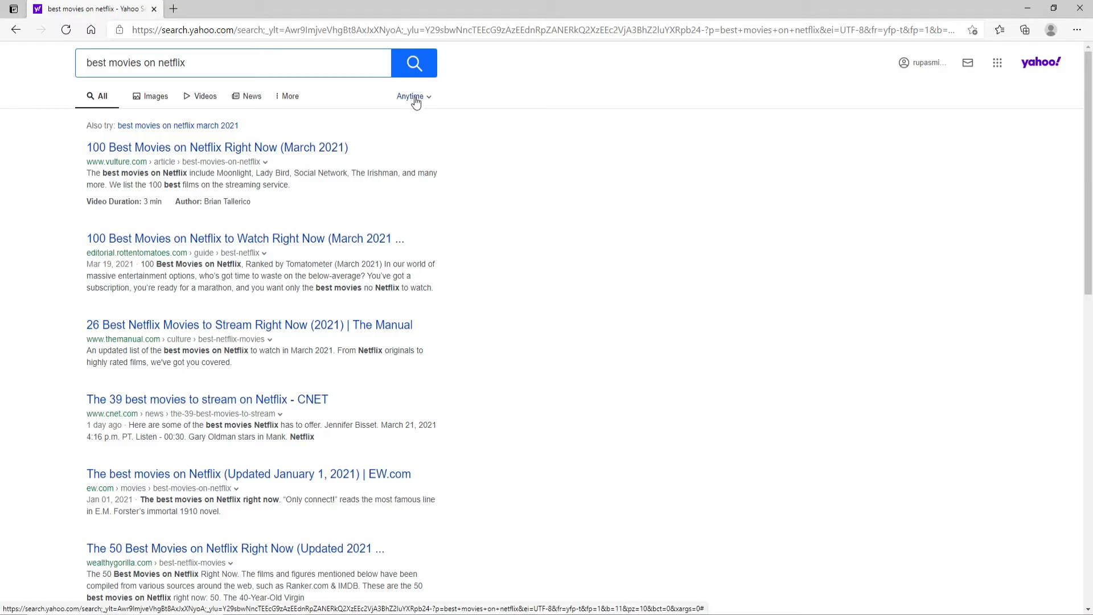
mouse_move(420, 101)
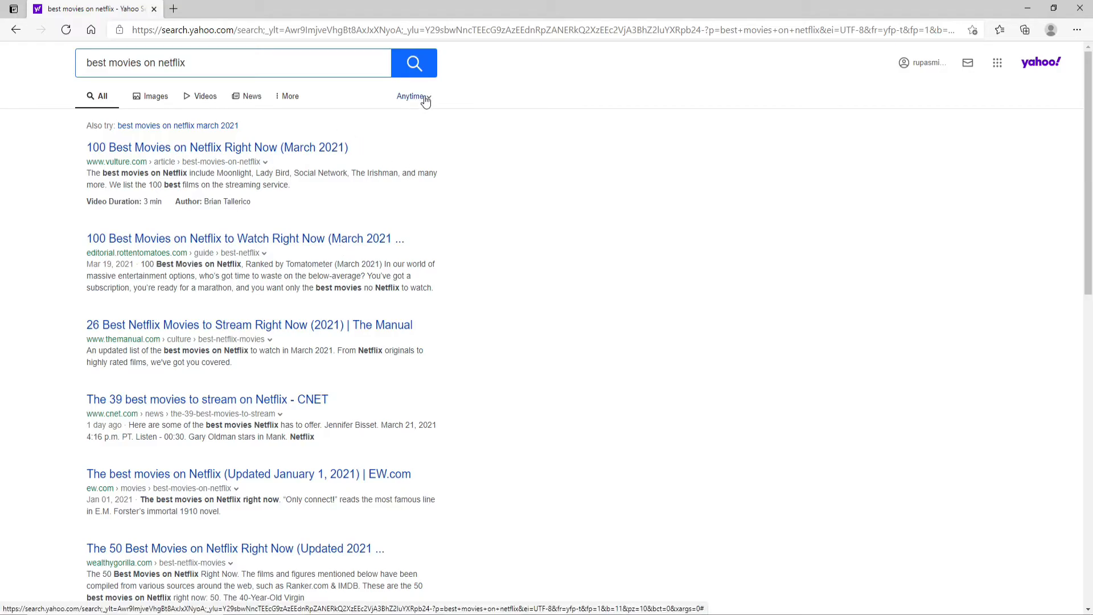
- Refine to 'best movies on netflix right now', view News results, then return to All
left_click(410, 96)
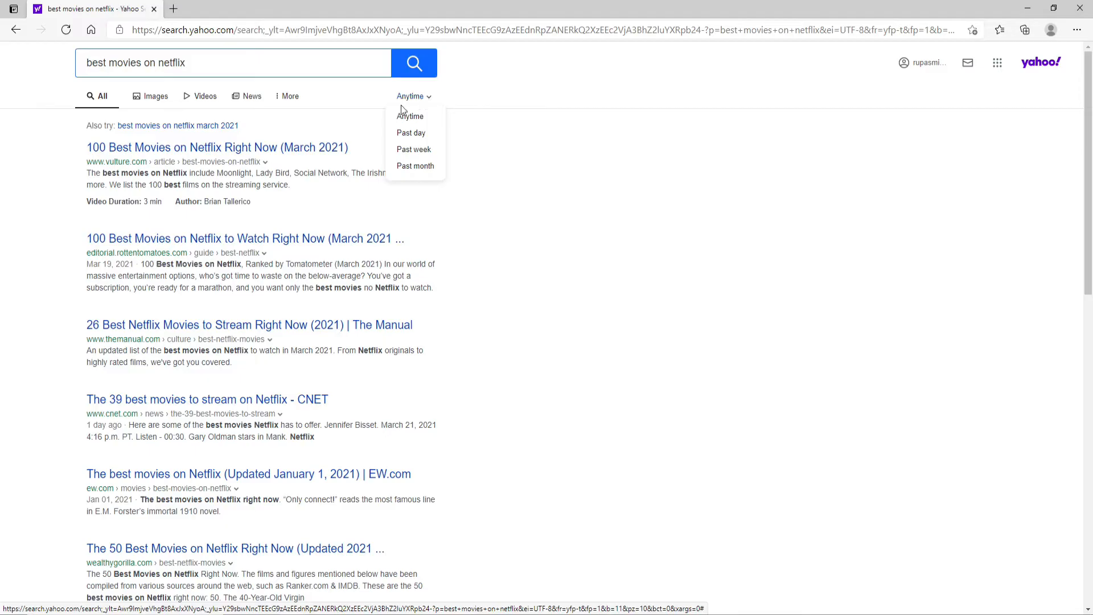
mouse_move(419, 126)
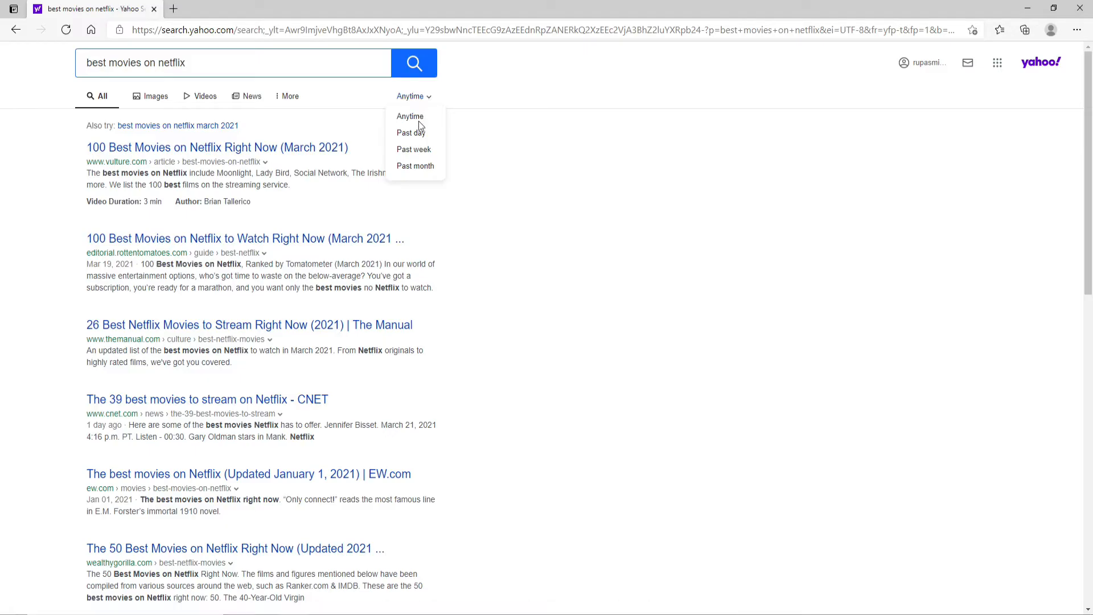
mouse_move(413, 149)
type(" right now")
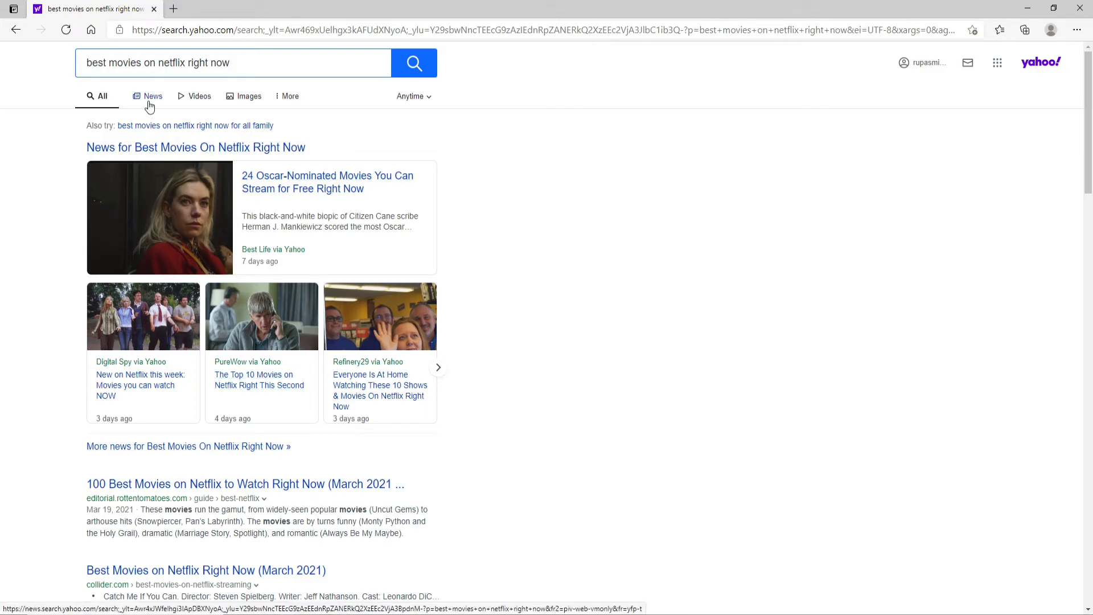
mouse_move(161, 100)
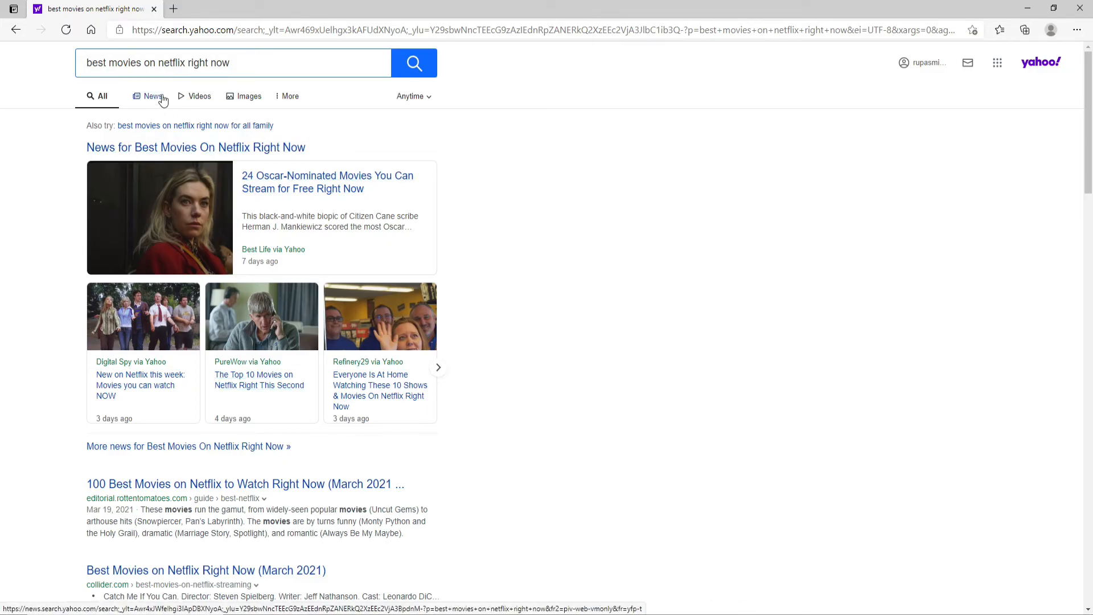
left_click(151, 95)
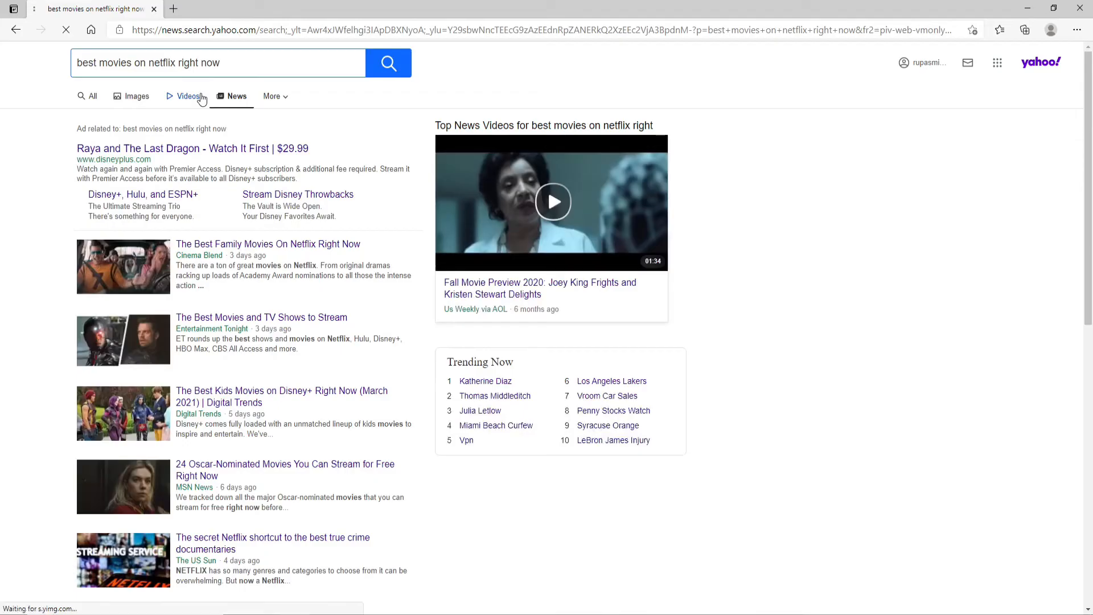
left_click(92, 95)
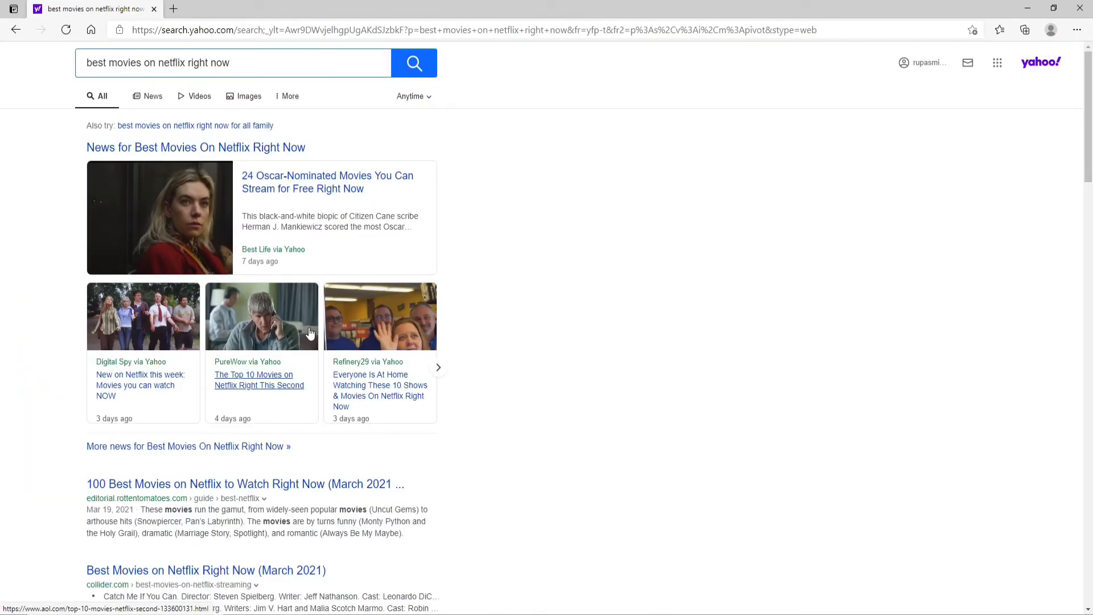
- Run an 'Also Try' related search about Netflix movies, then minimize the browser to the desktop
scroll("down", 3)
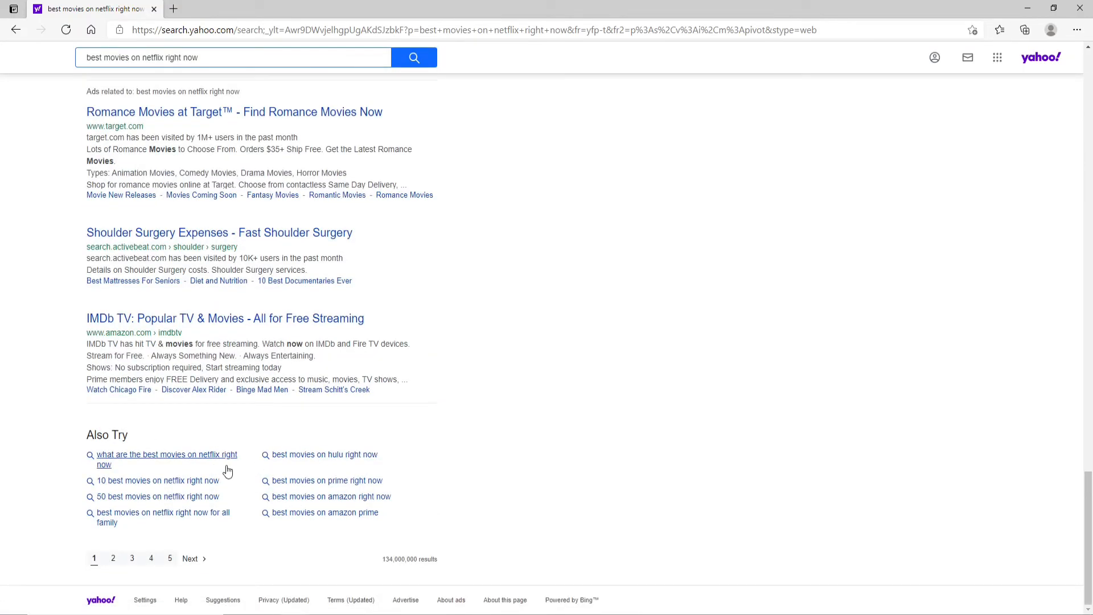
left_click(325, 479)
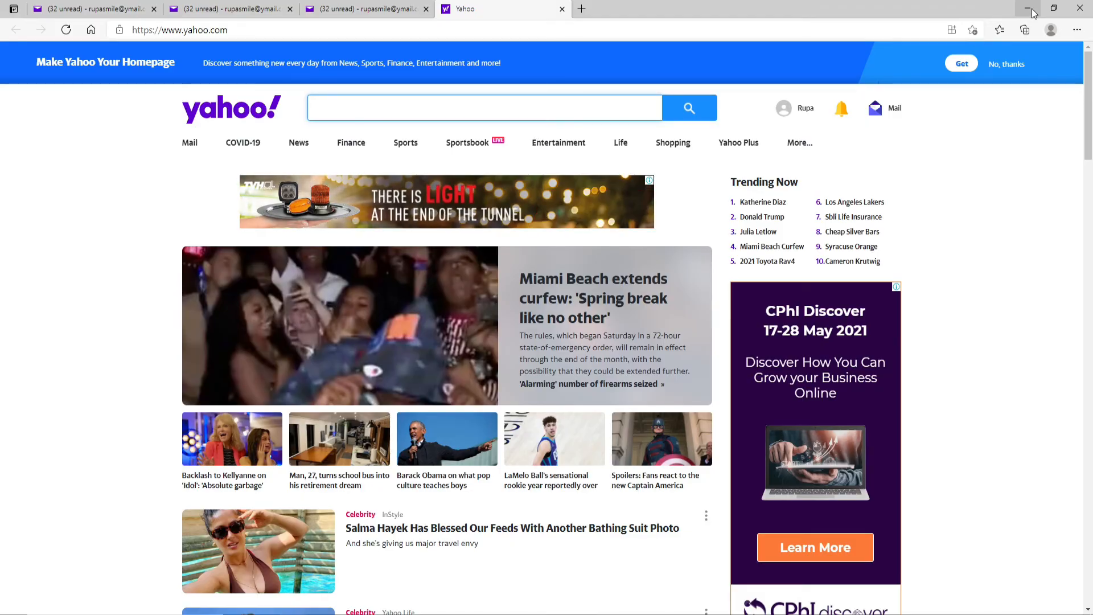
left_click(1030, 8)
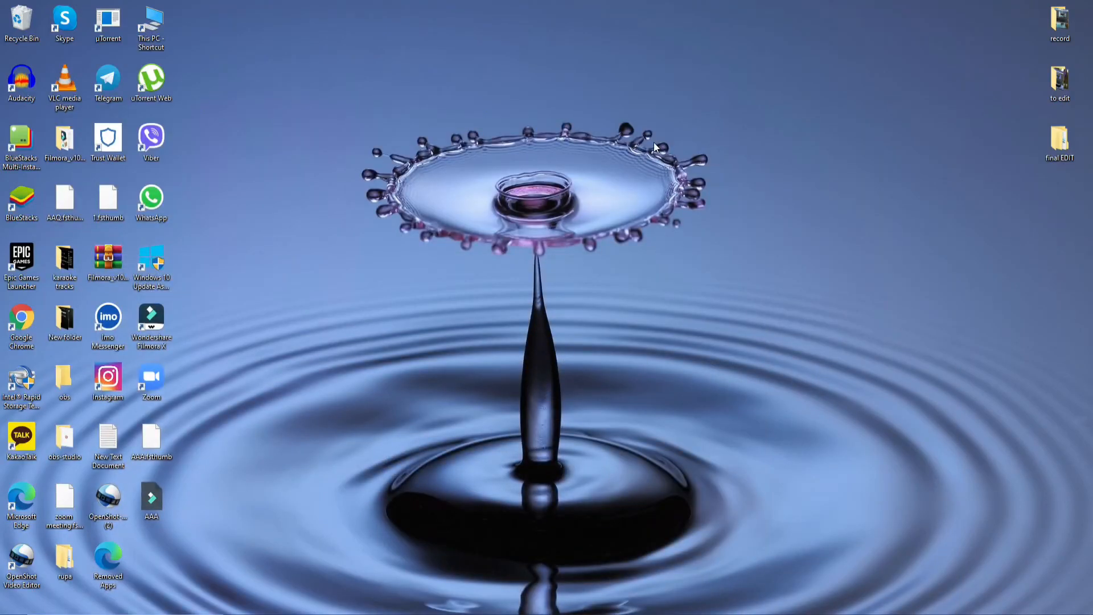